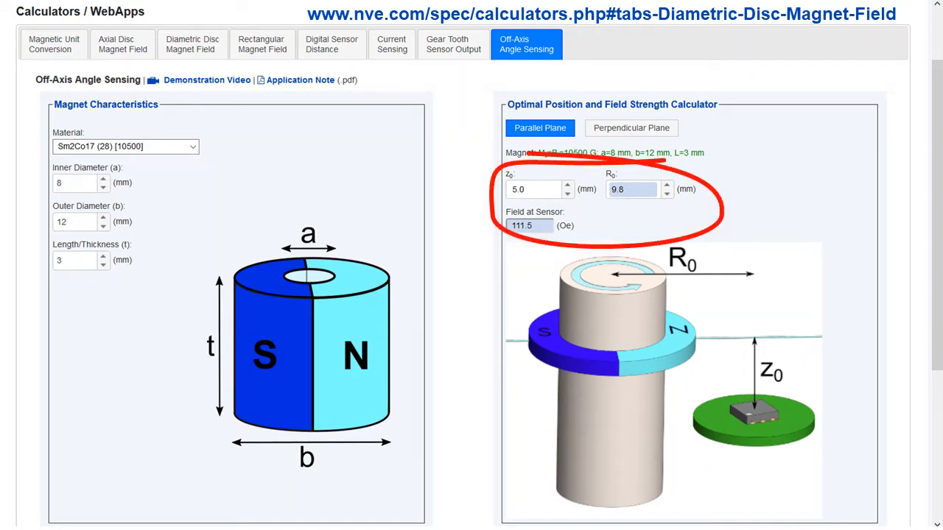
# Scroll from the sketch header past the //Control motor loop to the //Display data LCD code
pyautogui.click(192, 44)
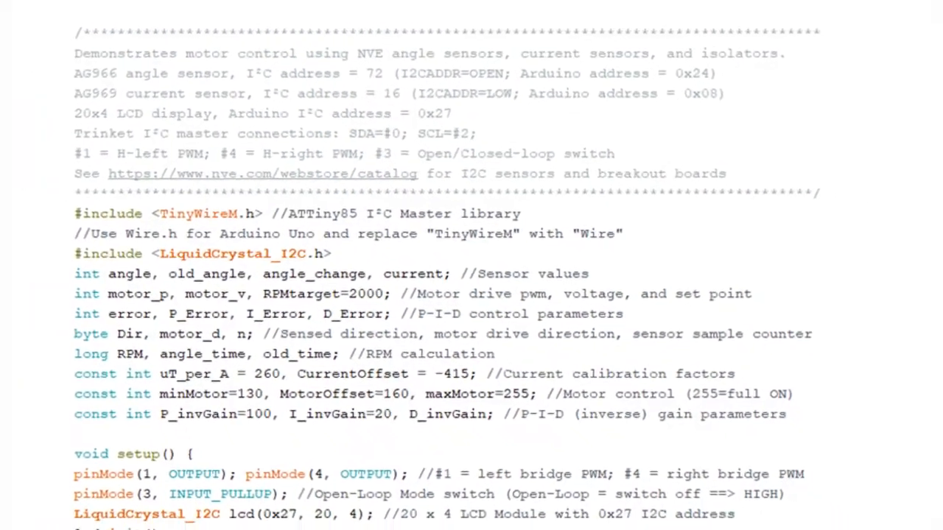
pyautogui.scroll(-3)
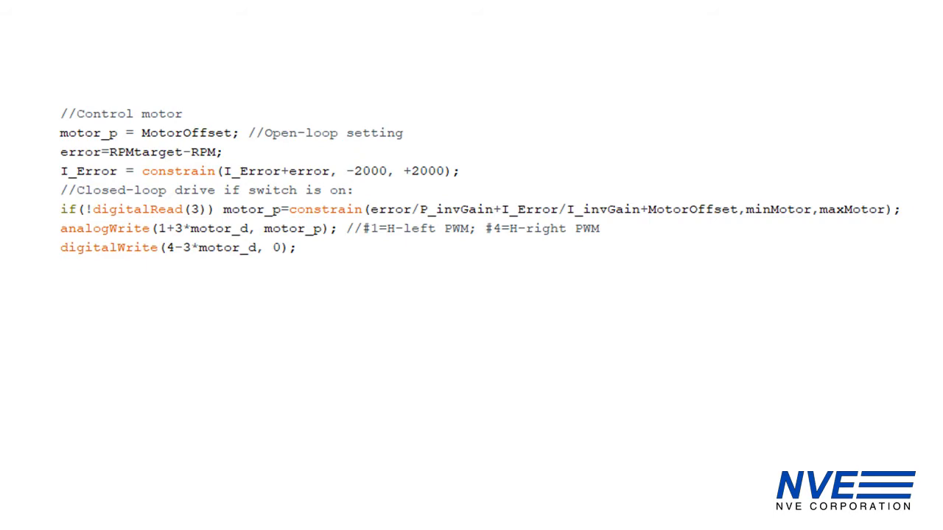
pyautogui.scroll(-3)
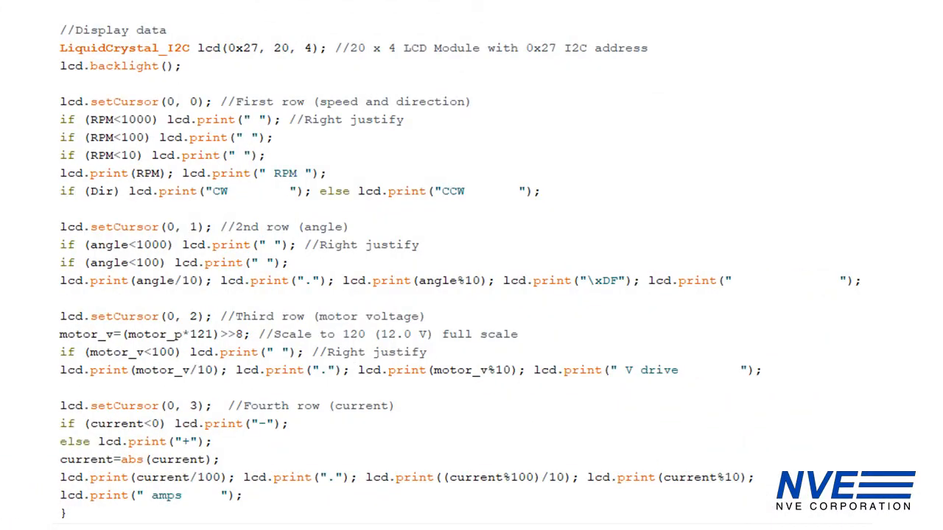